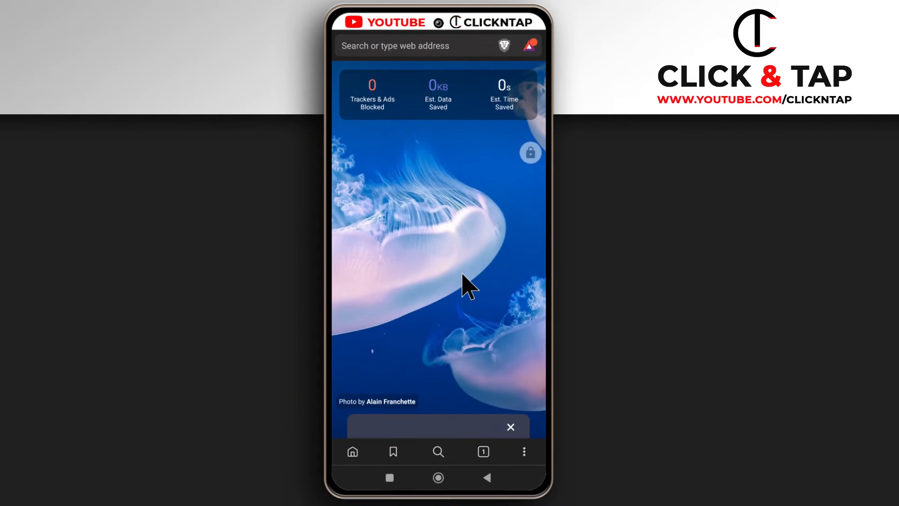
mouse_move(468, 270)
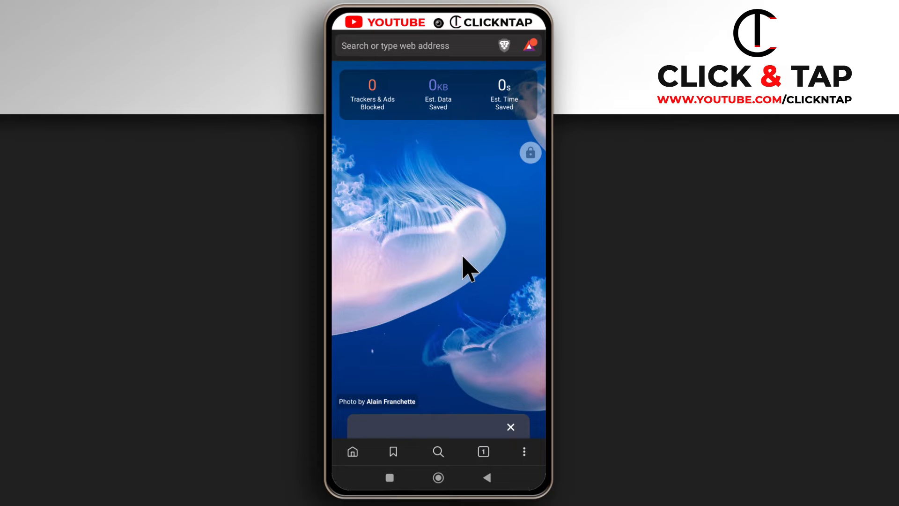
mouse_move(471, 249)
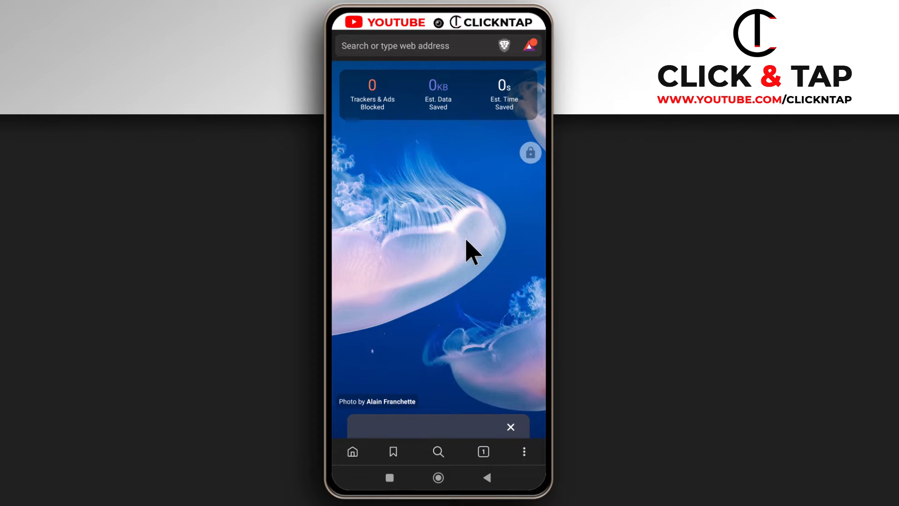
mouse_move(441, 46)
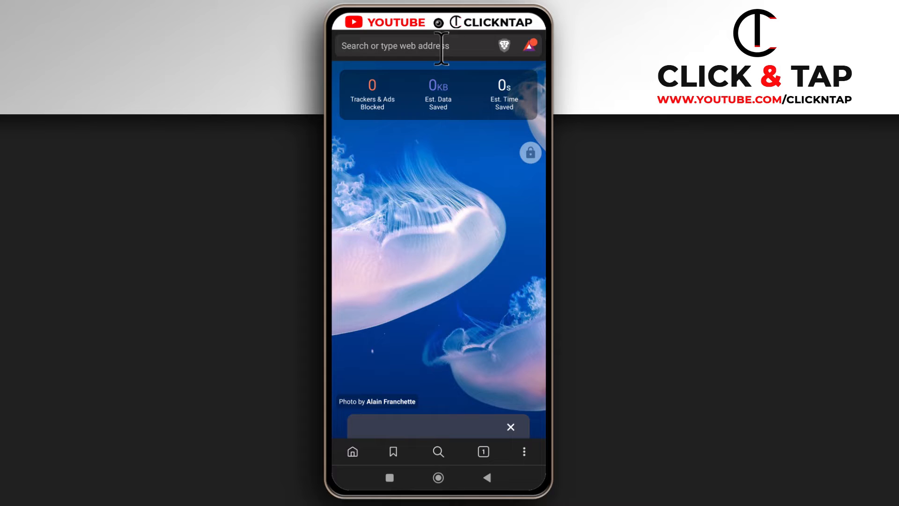
Step: Enter brave://dino in the address bar to load the hidden dino game page
click(413, 46)
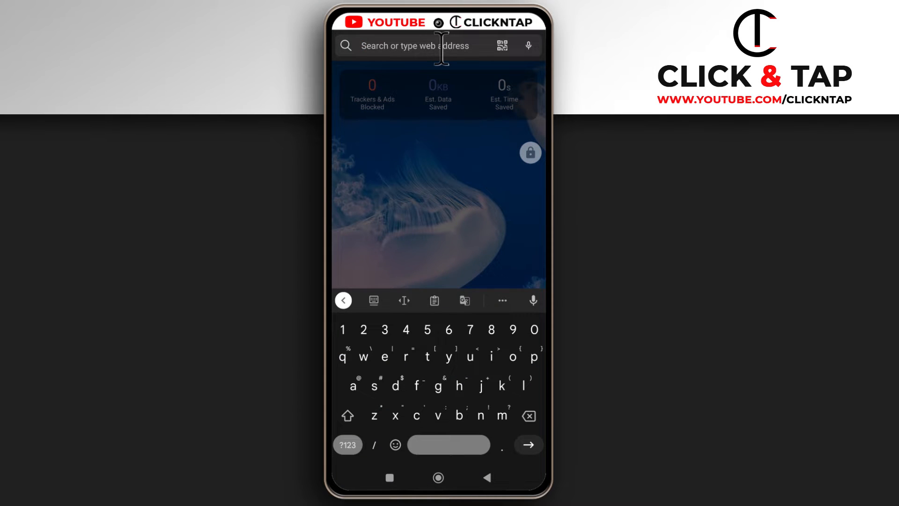
text(brave://dino)
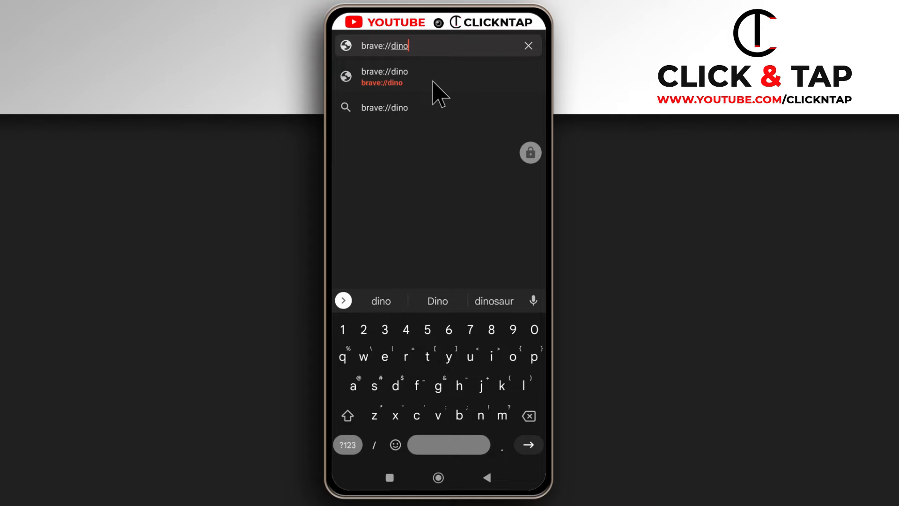
mouse_move(419, 49)
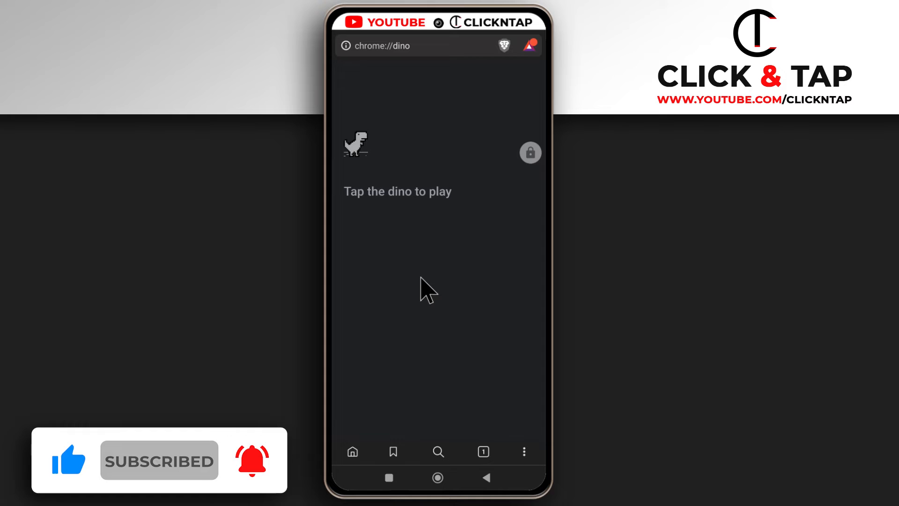
mouse_move(424, 252)
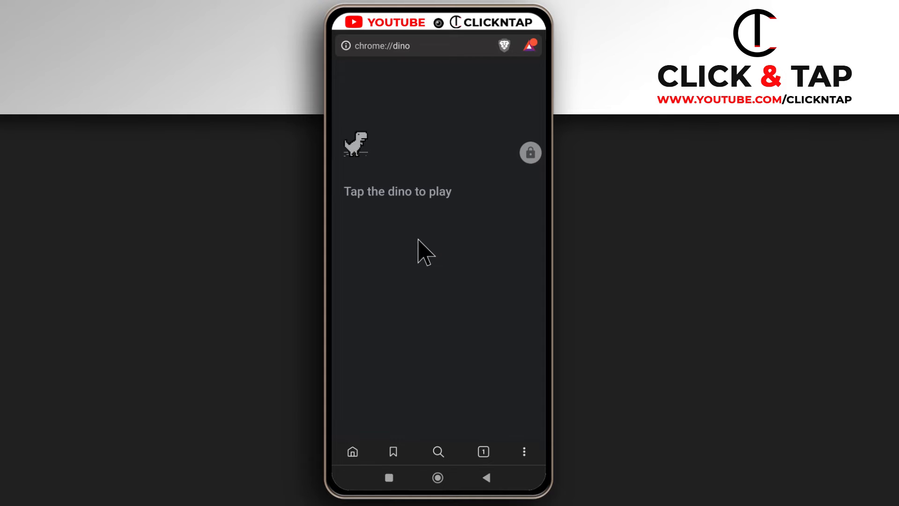
mouse_move(402, 160)
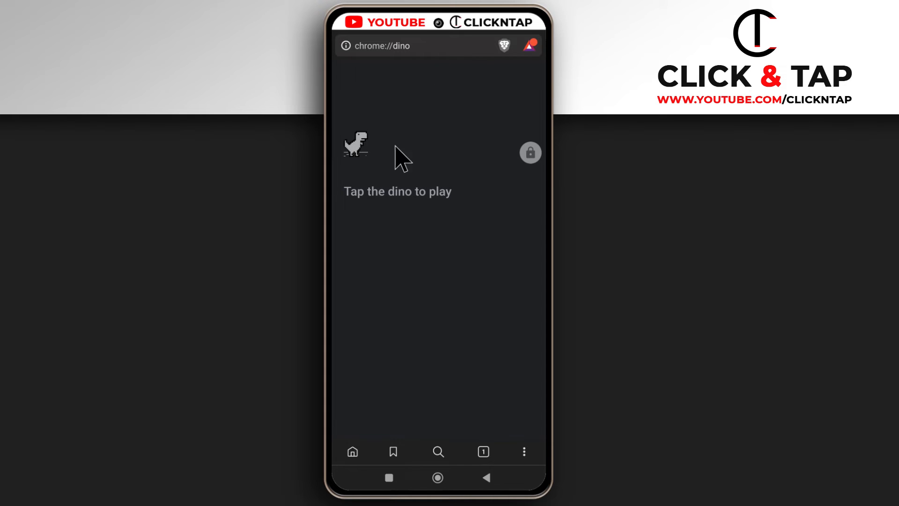
mouse_move(397, 415)
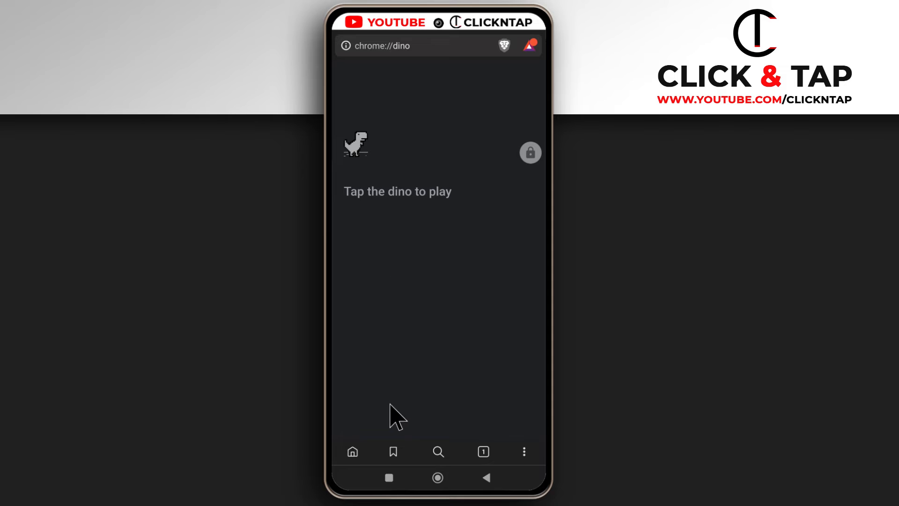
mouse_move(394, 465)
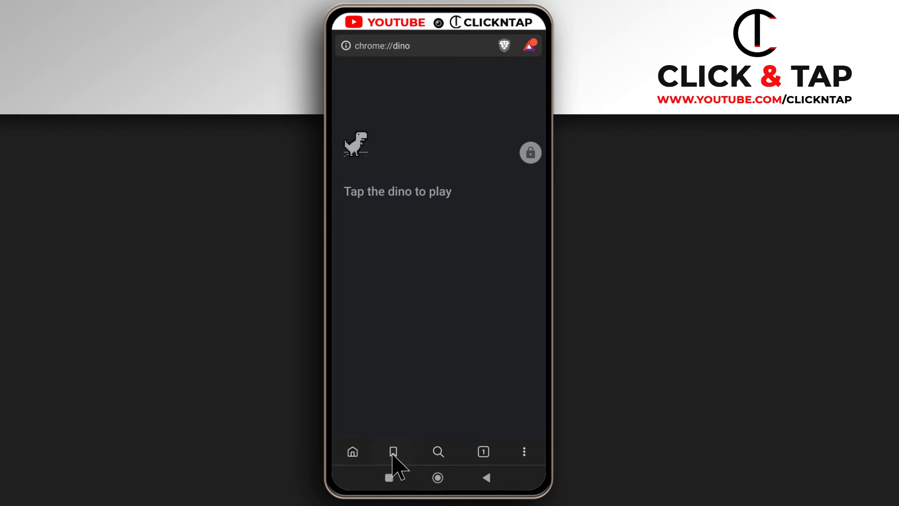
Step: Bookmark the dino game page from the bottom toolbar until 'Bookmarked' confirms
click(392, 452)
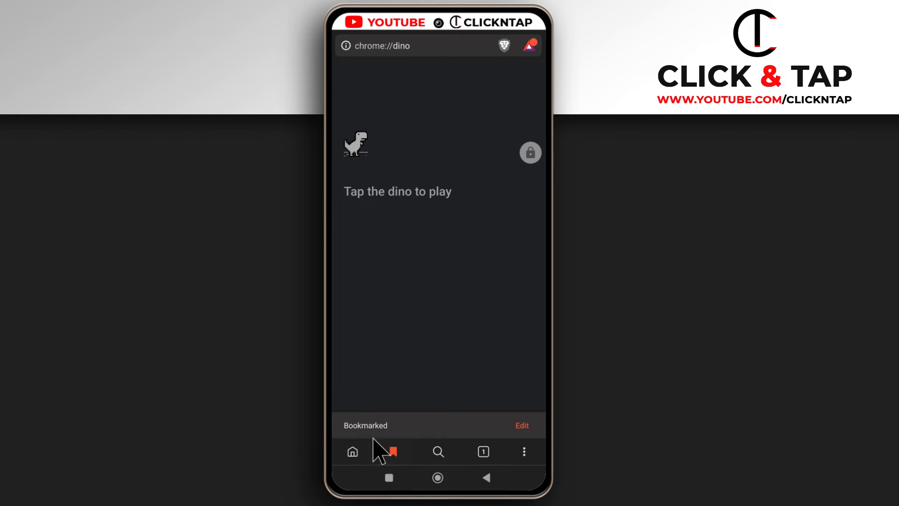
click(392, 451)
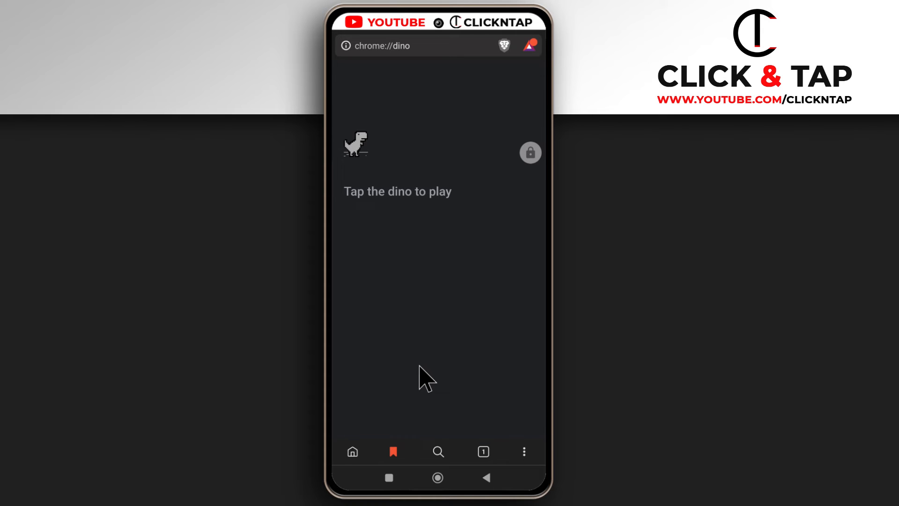
mouse_move(354, 474)
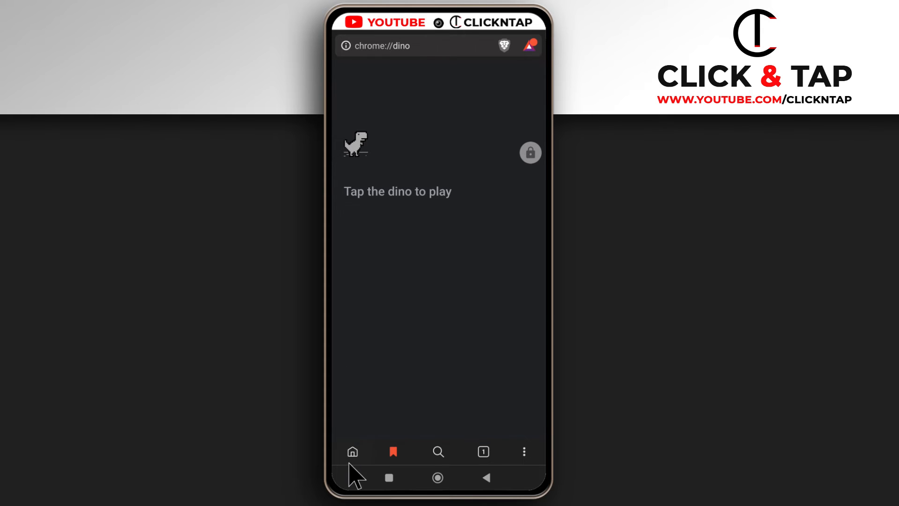
Step: Reopen brave://dino/ from the Mobile bookmarks folder via the main menu's Bookmarks
click(523, 451)
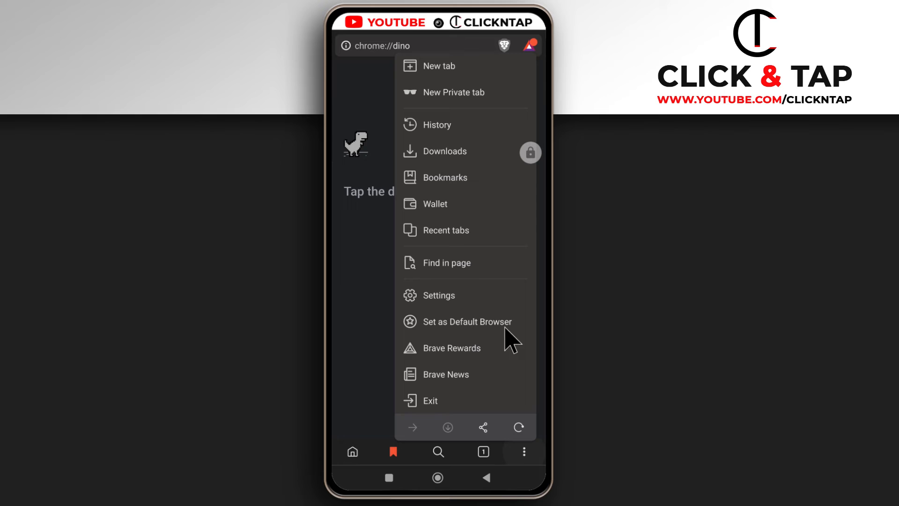
click(445, 177)
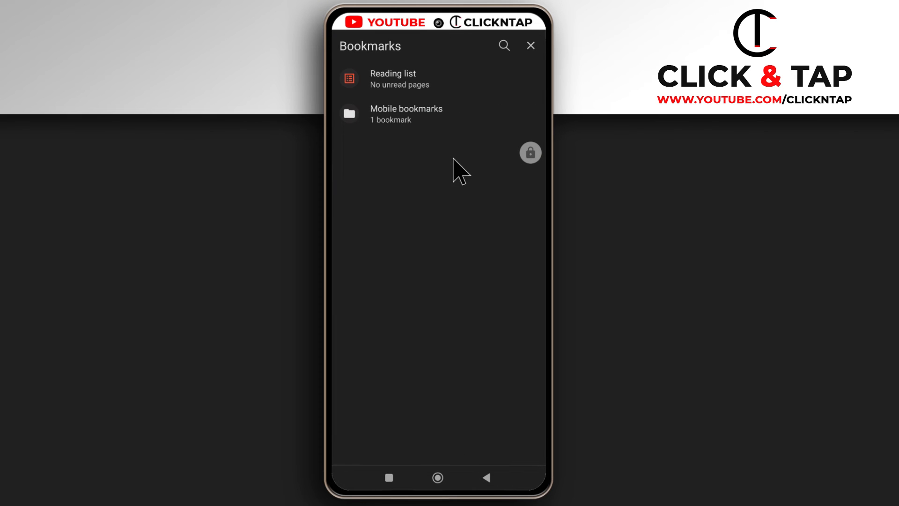
click(406, 114)
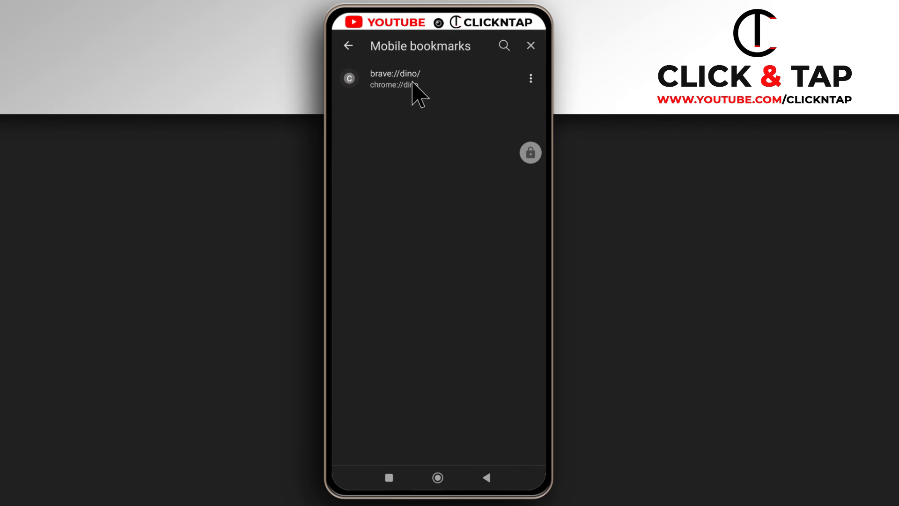
click(394, 79)
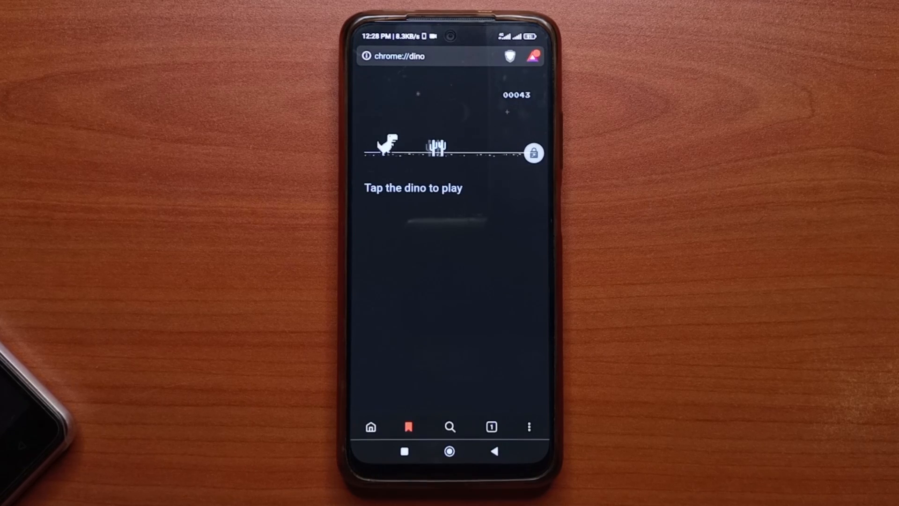
Step: Make the dino jump over a cactus as the score climbs
click(434, 364)
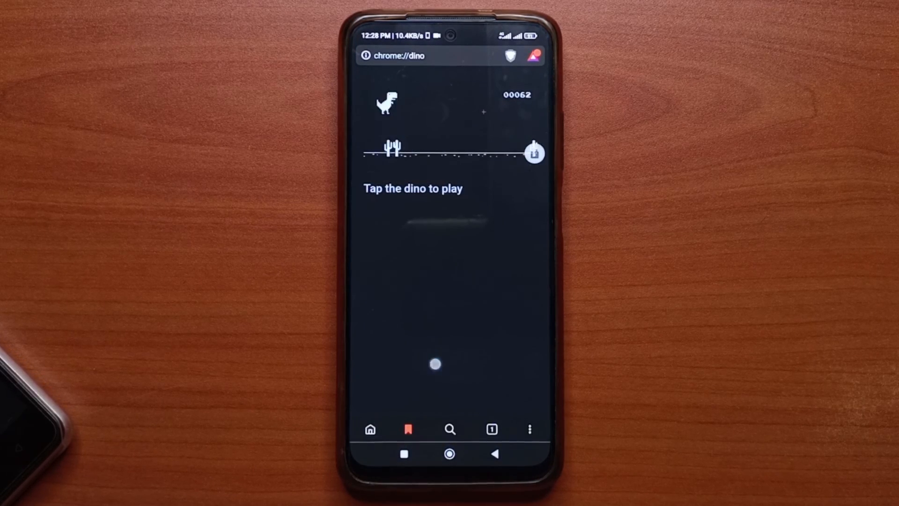